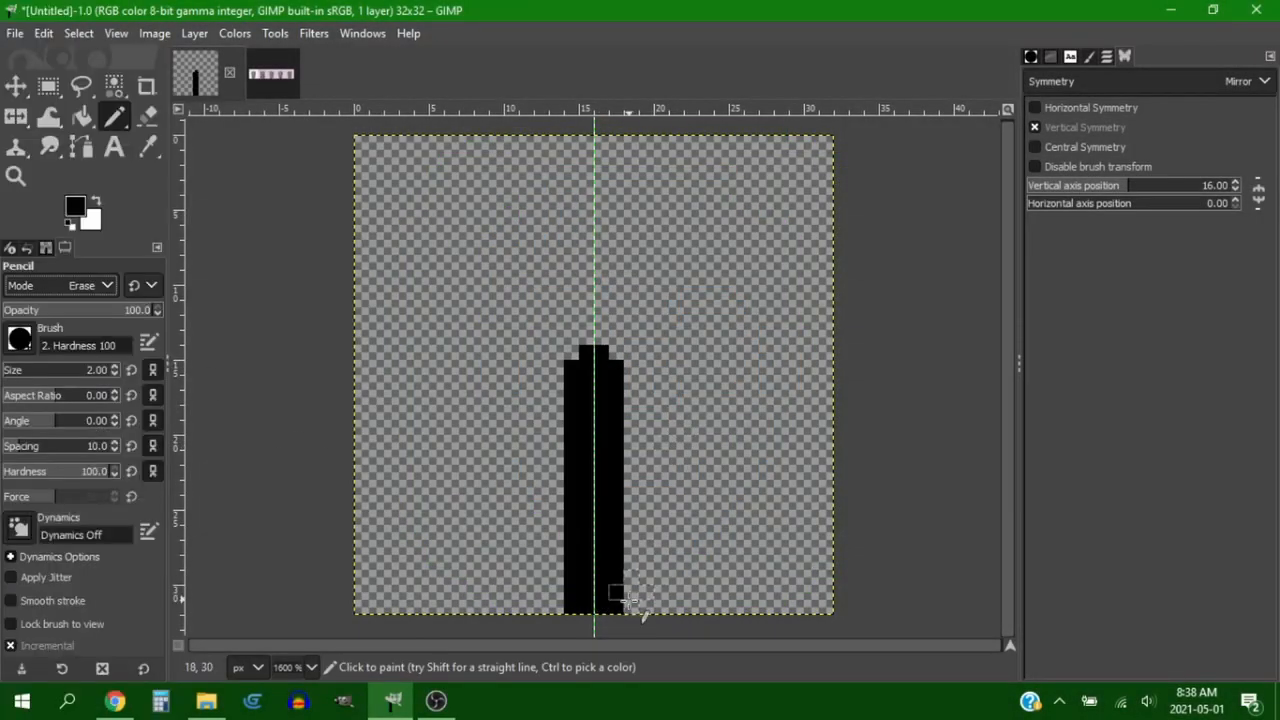
# - Erase stray pixels from the mirrored black figure and paint yellow eye pixels
pyautogui.click(60, 285)
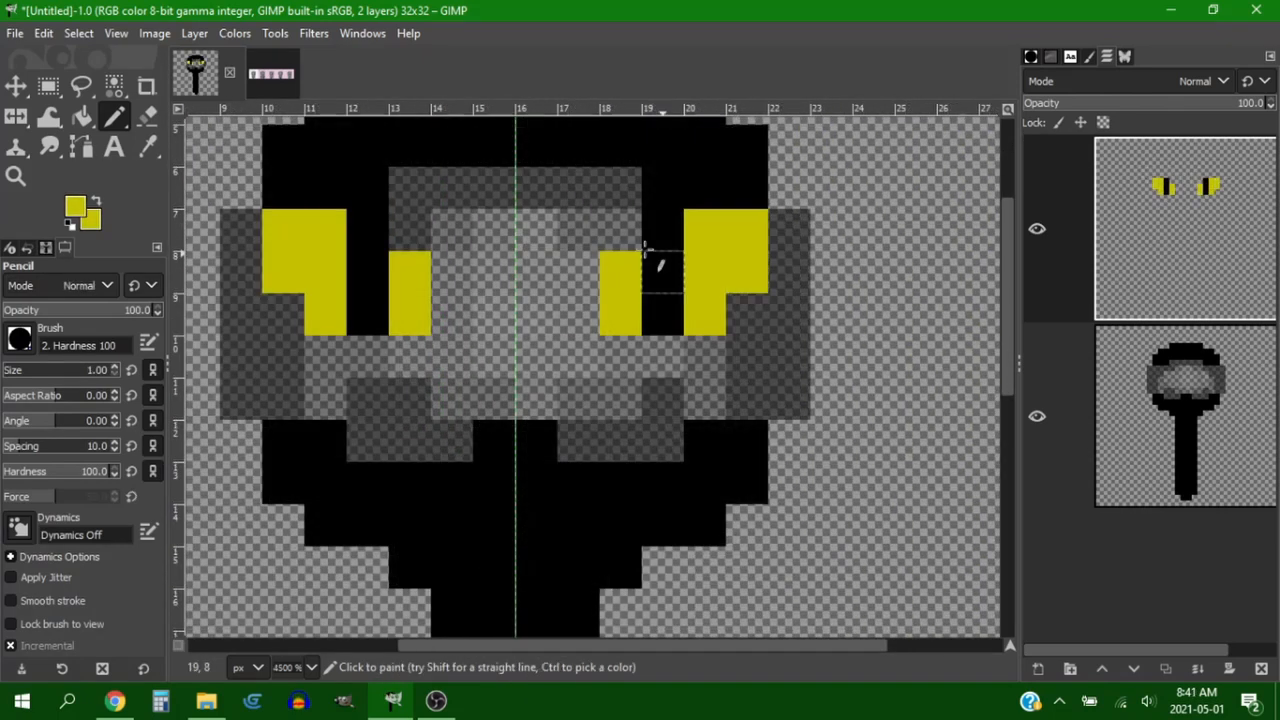
pyautogui.click(74, 202)
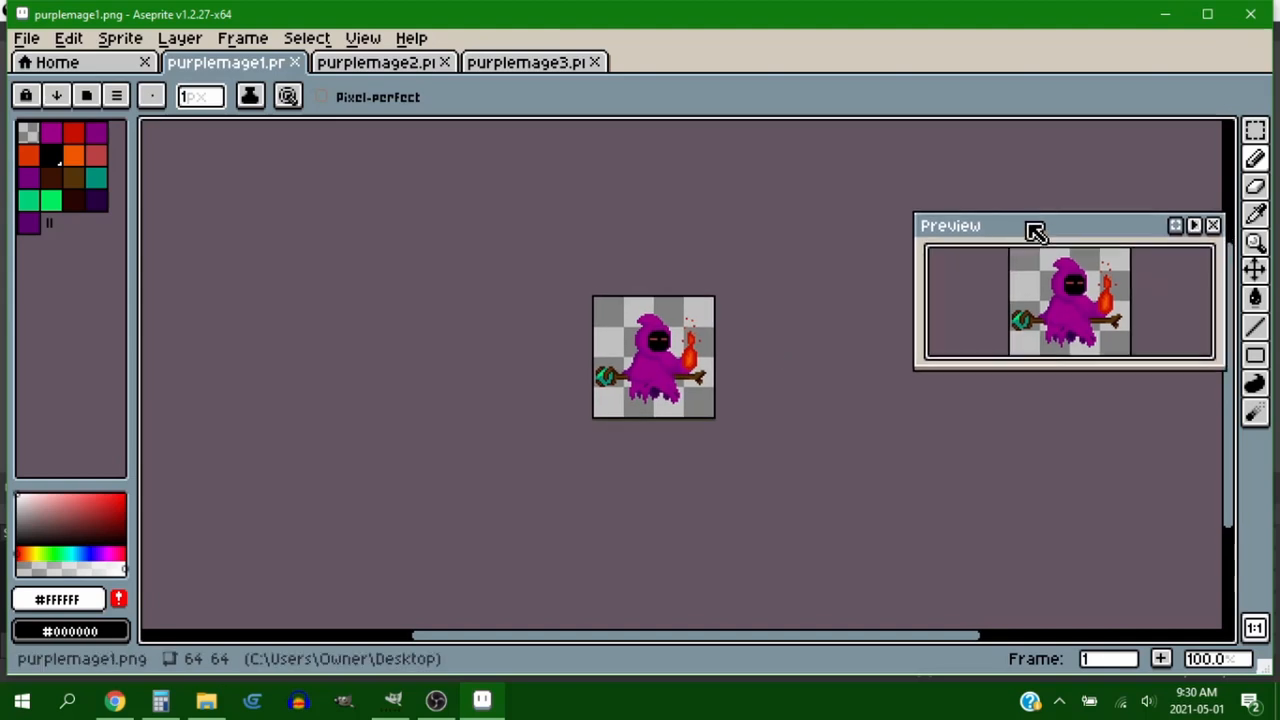
# - Show the mage's three-frame timeline, go to frame 3, and paint a magenta blob beside the staff
pyautogui.moveTo(1035, 225); pyautogui.dragTo(1035, 201)
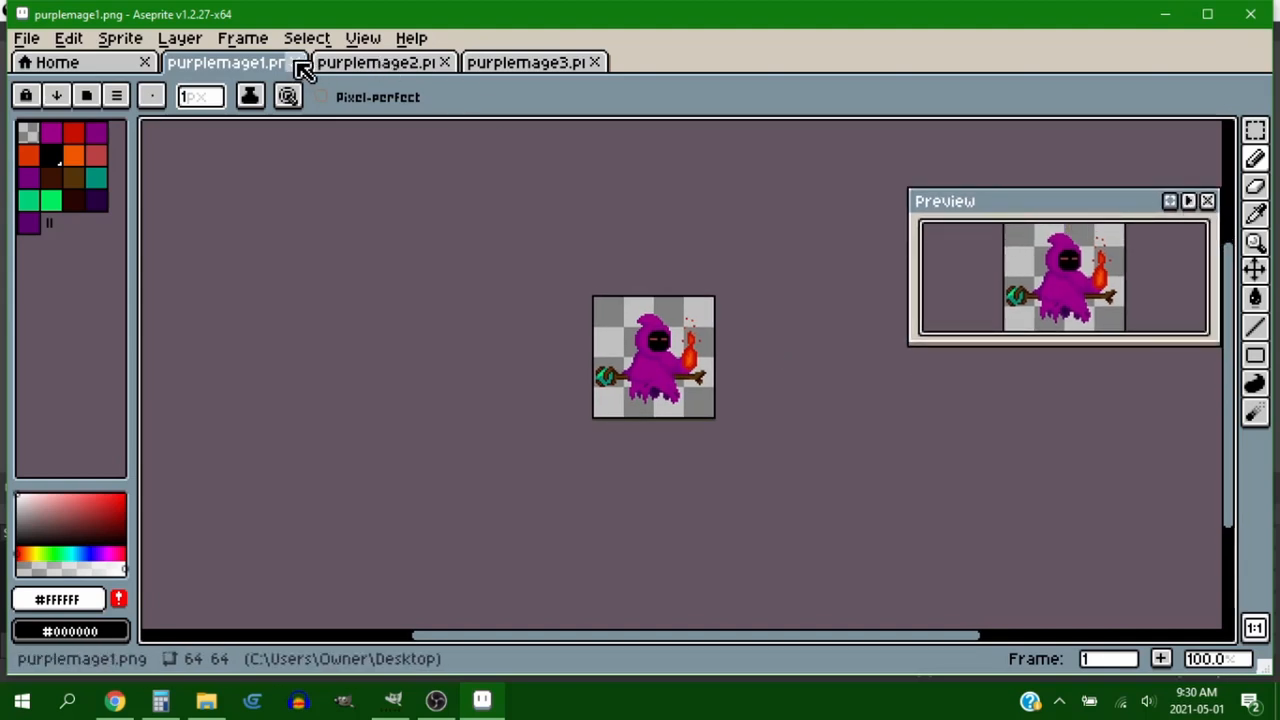
pyautogui.click(26, 37)
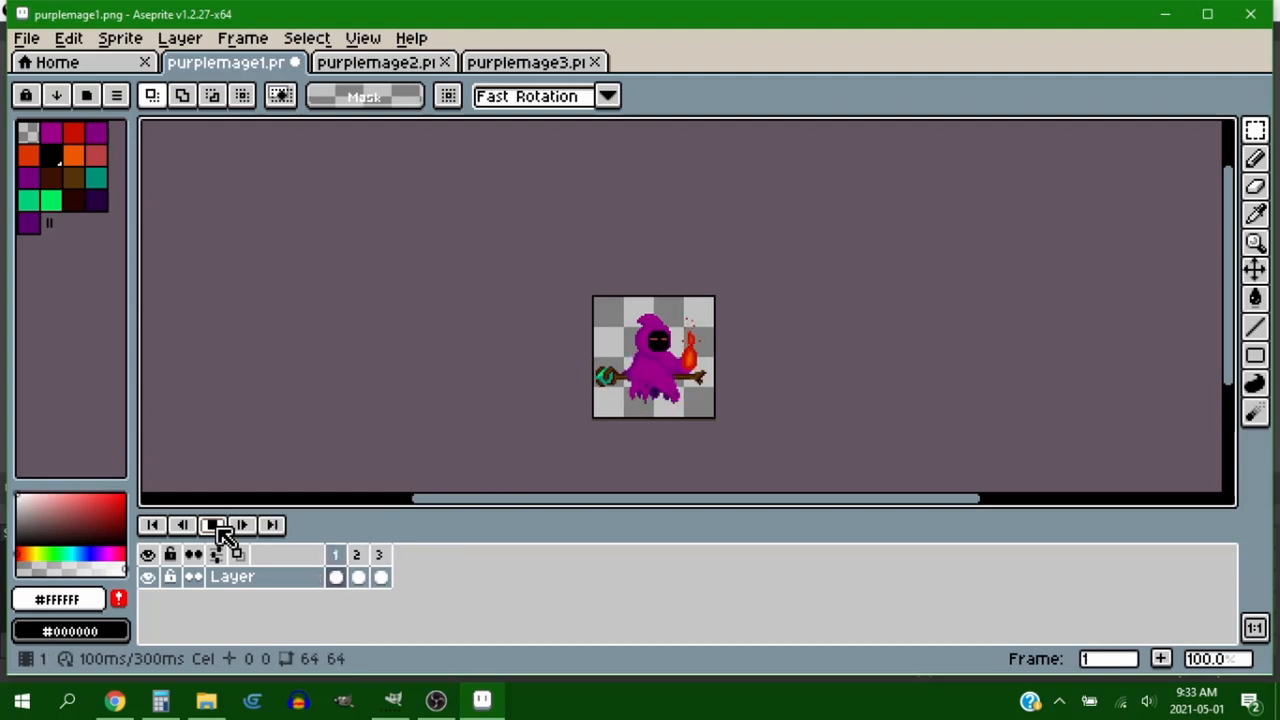
pyautogui.click(213, 525)
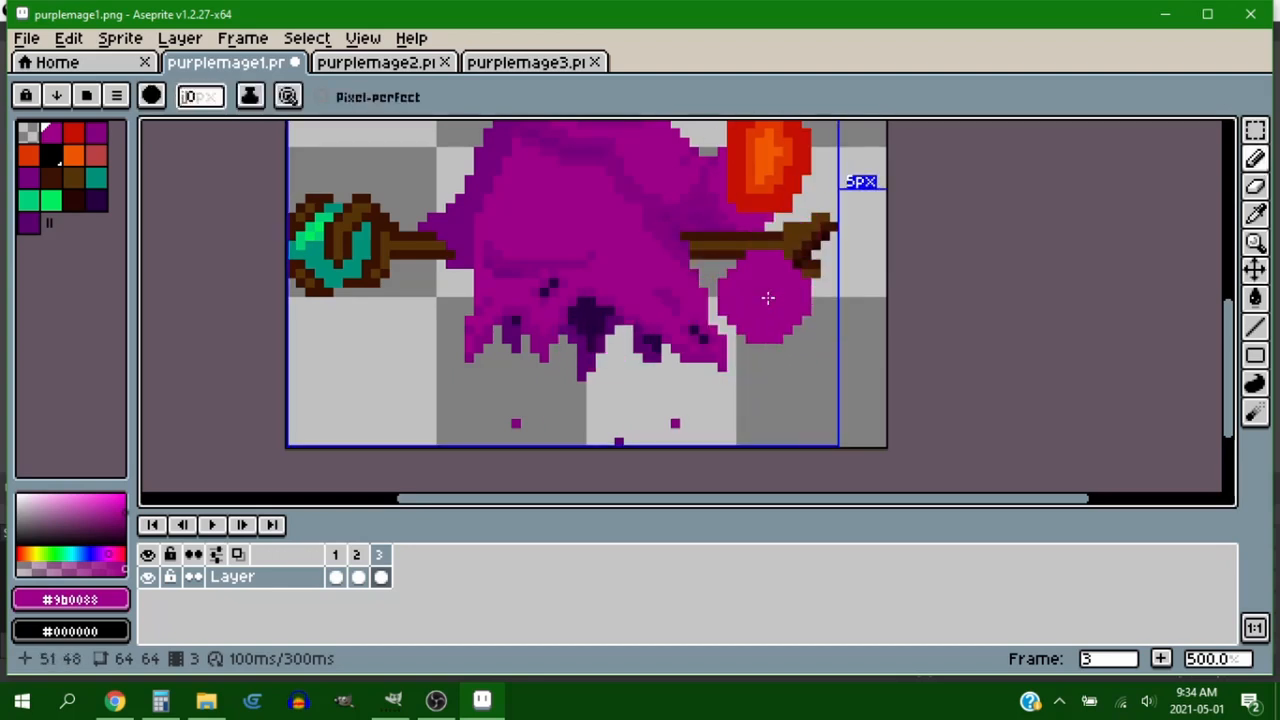
# - Add an empty layer above the mage, then switch to the Sprite-0002 silhouette and paint a white circle
pyautogui.click(180, 38)
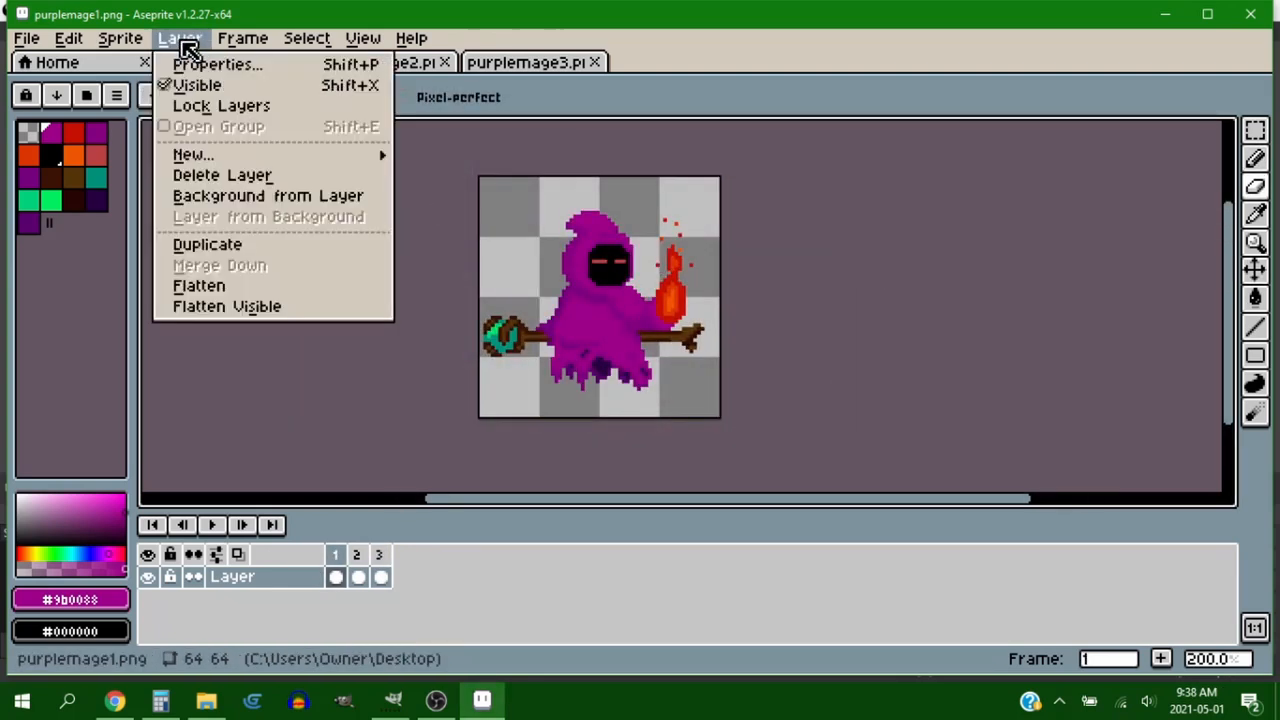
pyautogui.moveTo(193, 155)
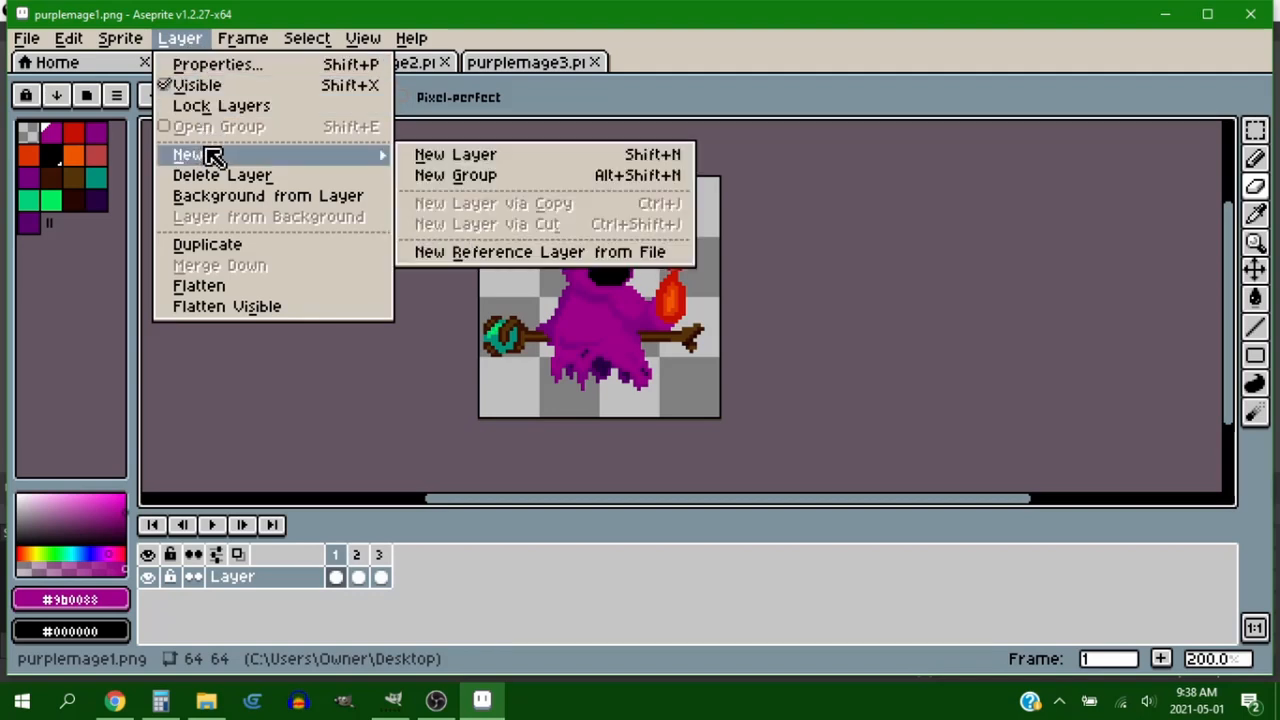
pyautogui.click(454, 154)
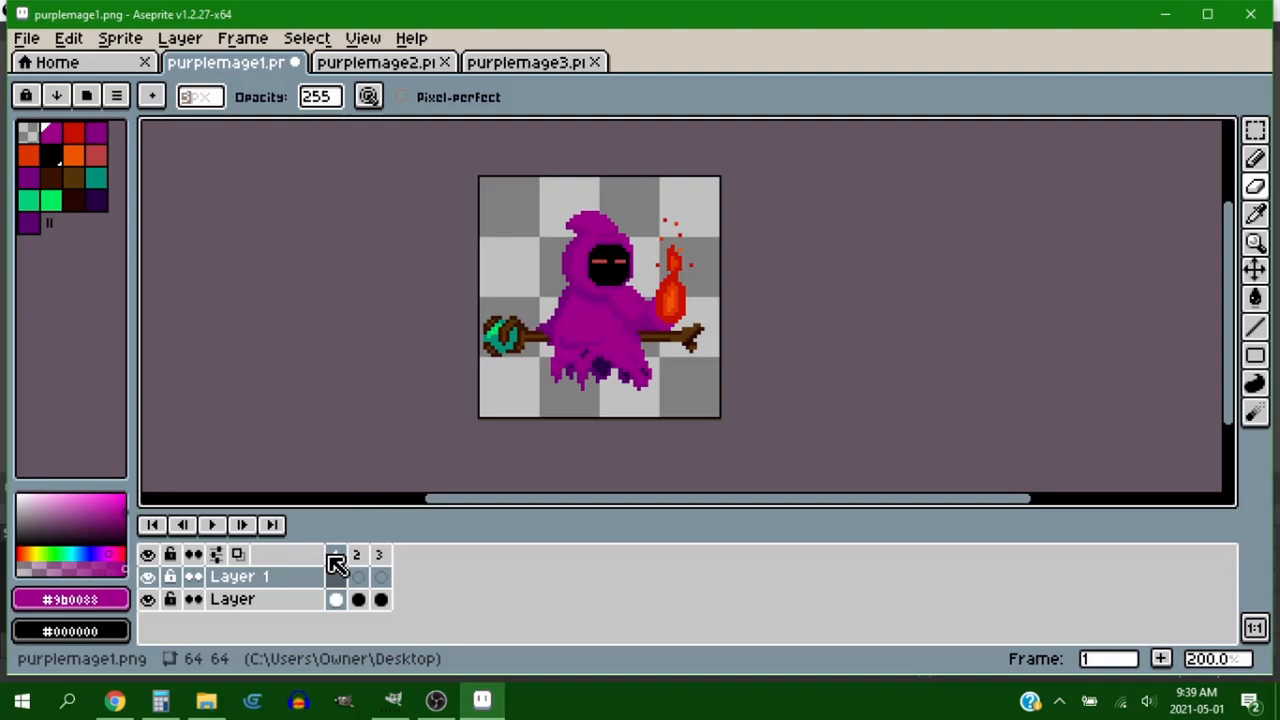
pyautogui.click(378, 554)
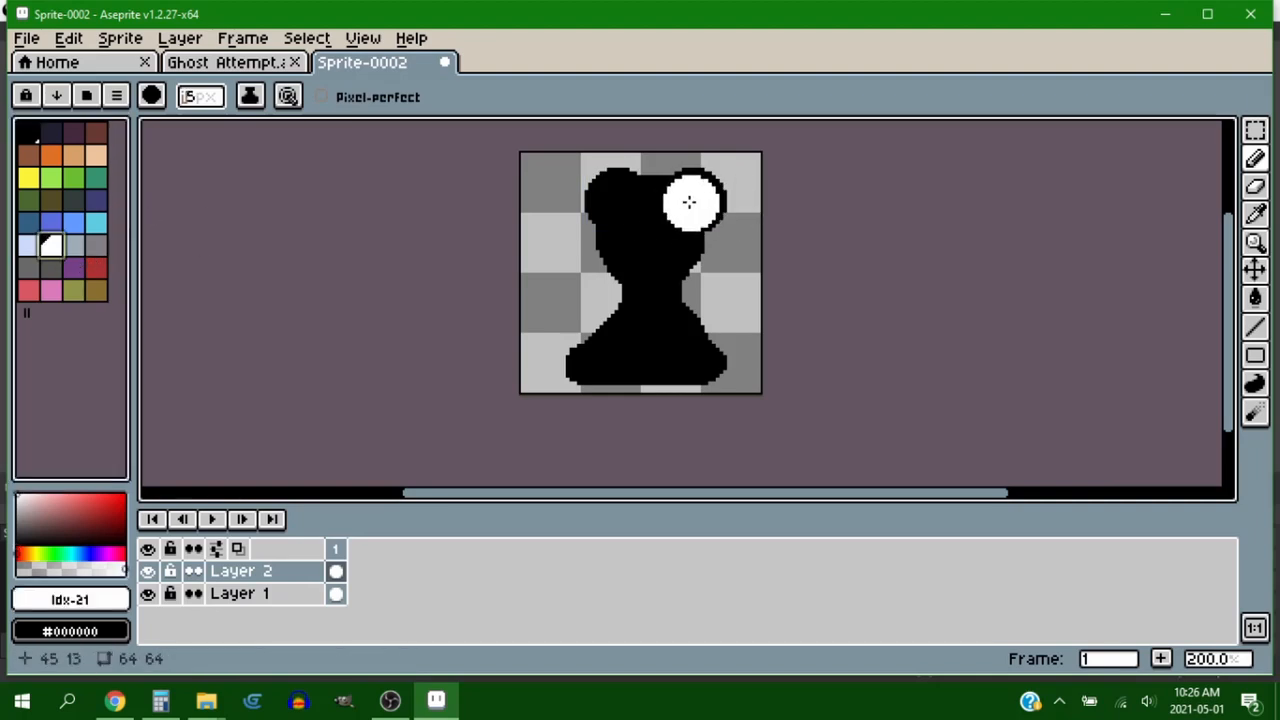
# - Draw a grey diagonal shape with a dark blue curved piece below it on Layer 2
pyautogui.click(620, 200)
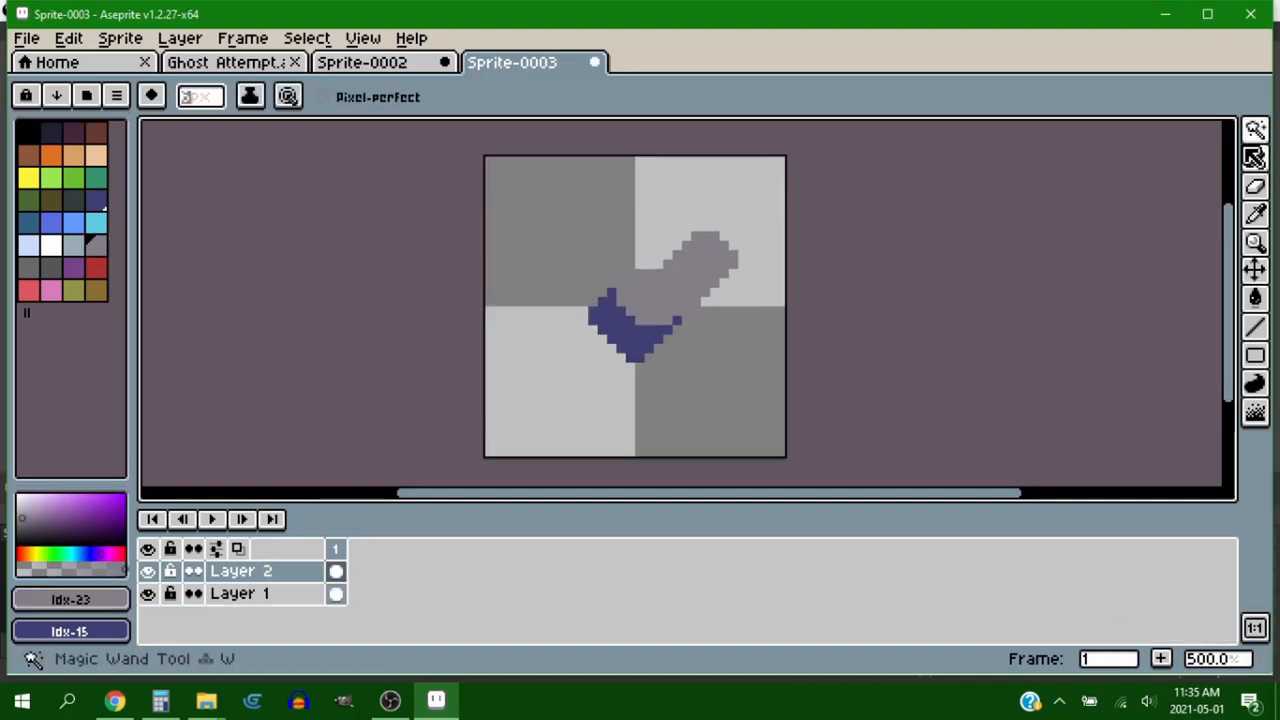
# - Paint the symmetric blue-headed, brown-bodied bug on Layers 1–4 and add frame 2
pyautogui.click(119, 37)
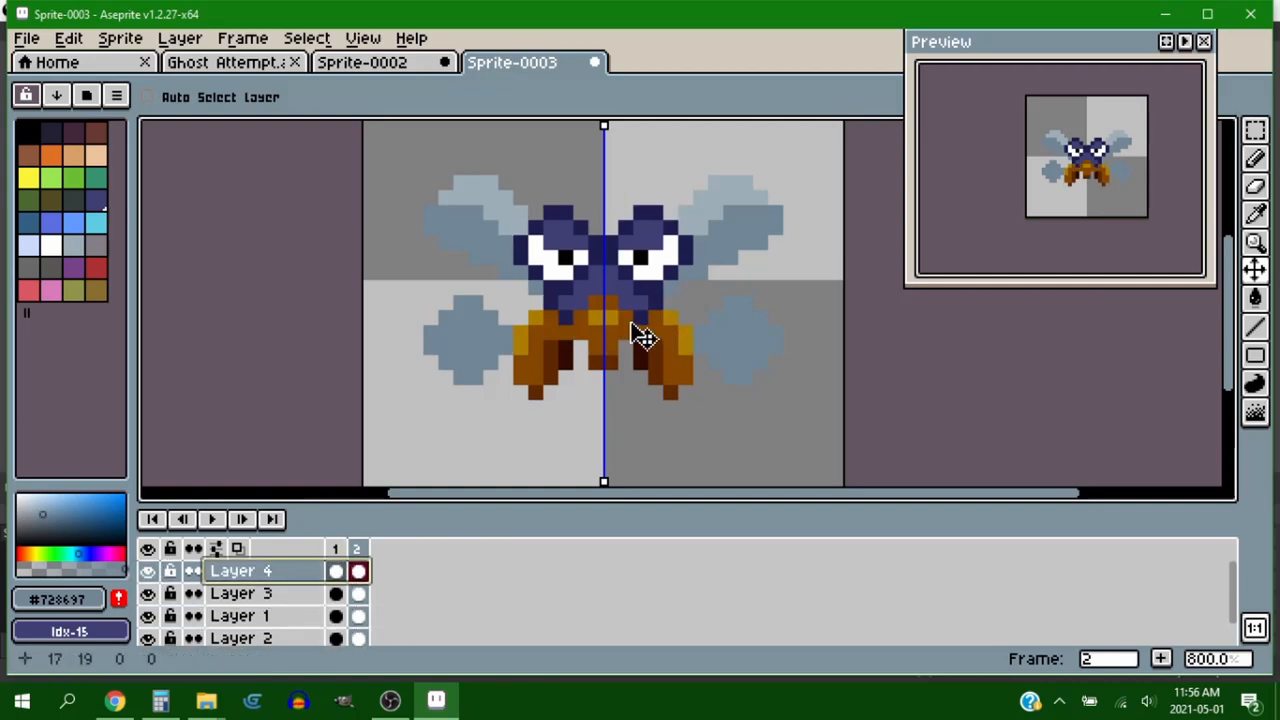
# - Add bug frame 3 and redraw its wings angled downward on Layer 1
pyautogui.click(240, 592)
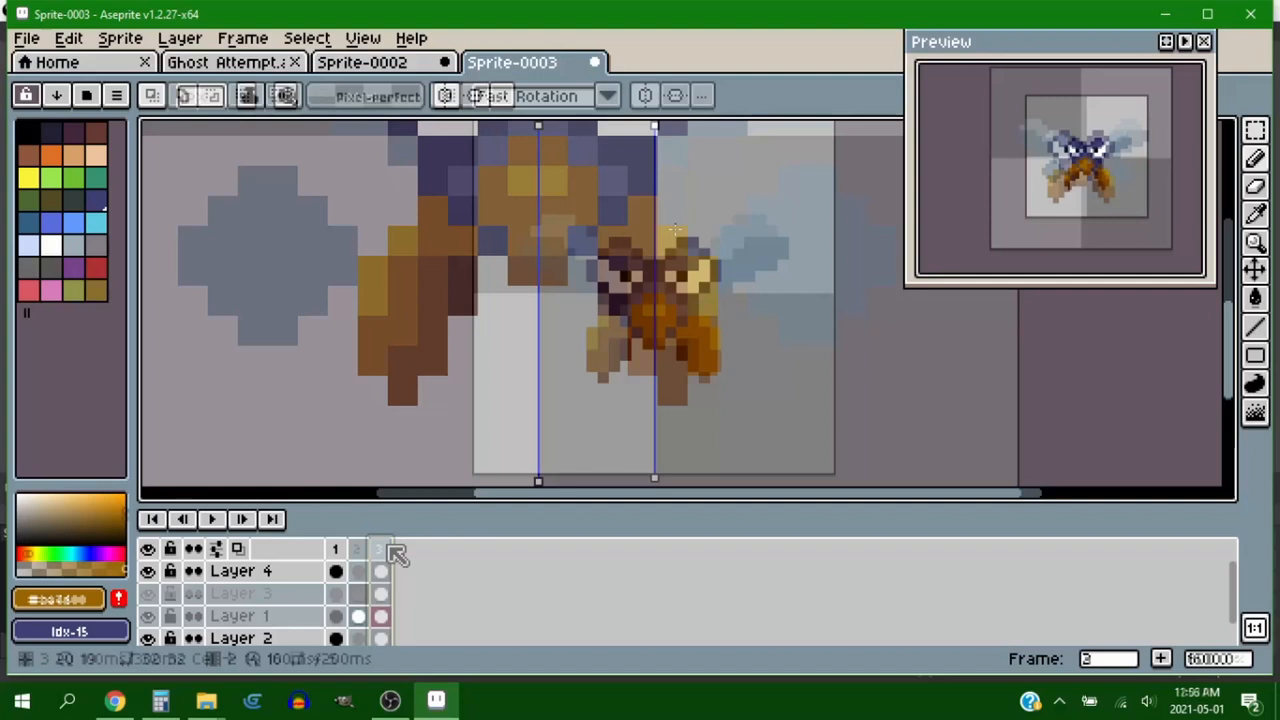
pyautogui.click(378, 549)
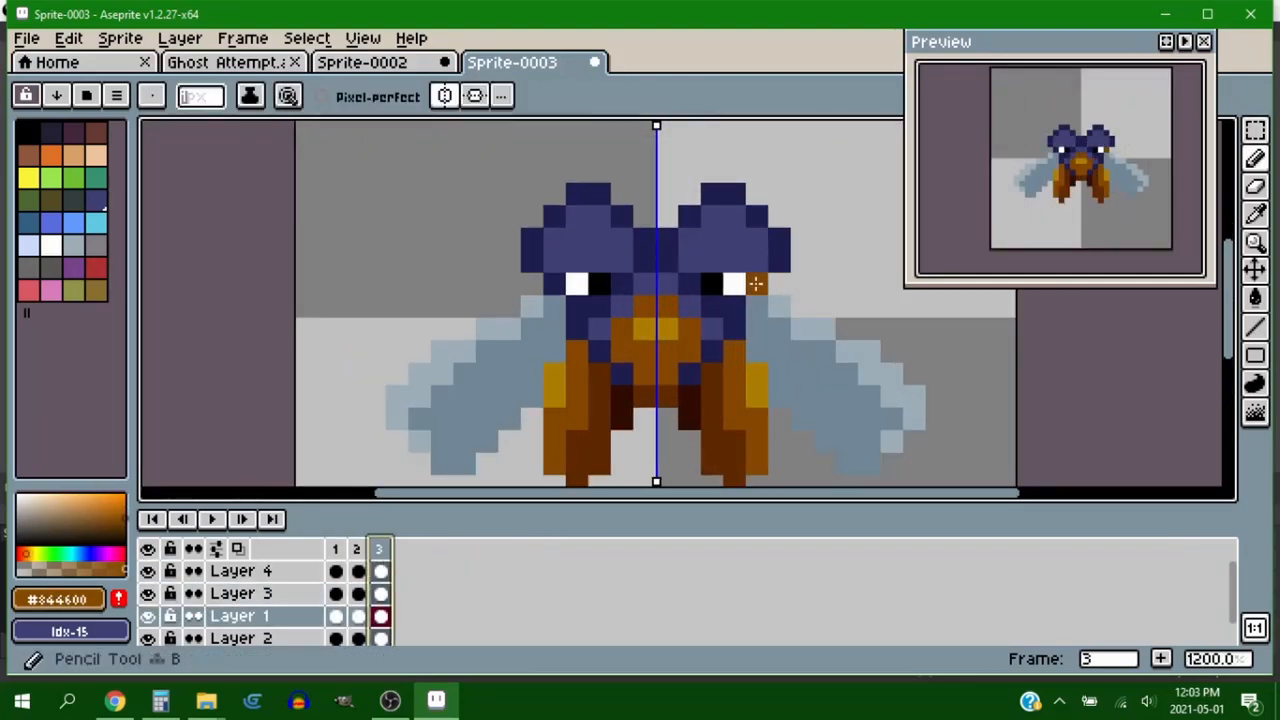
pyautogui.click(755, 285)
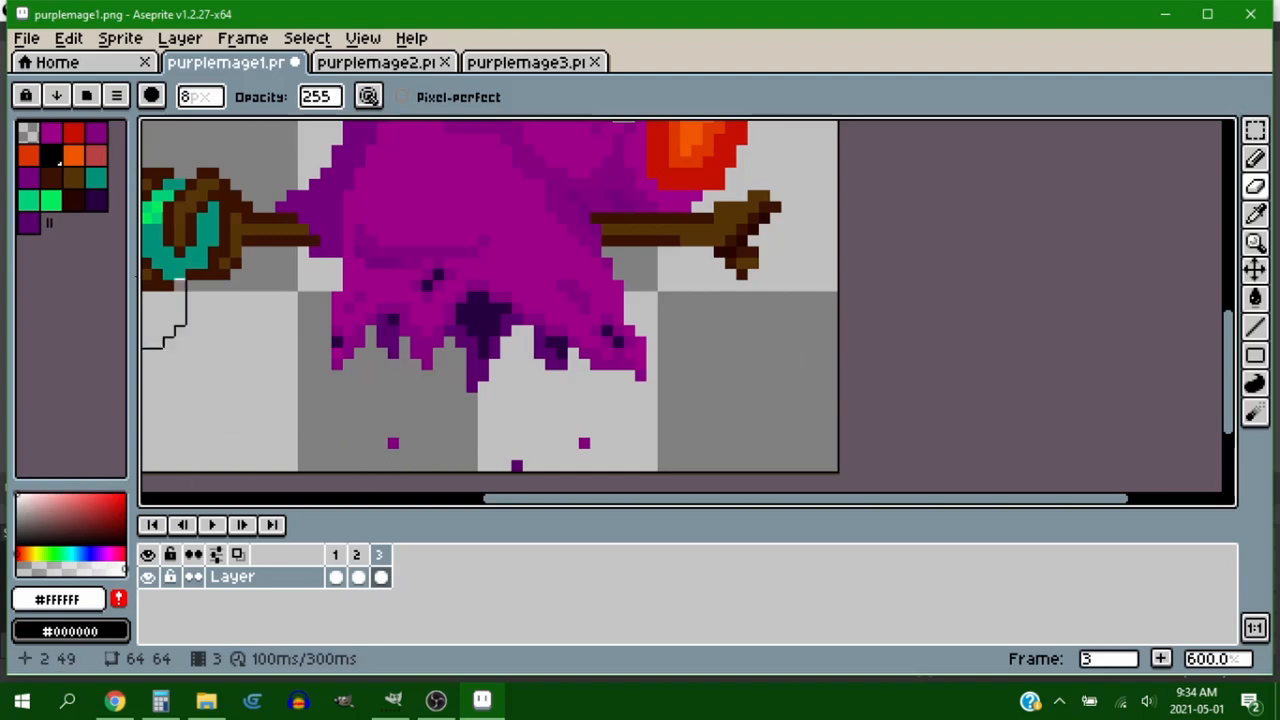
pyautogui.moveTo(200, 96)
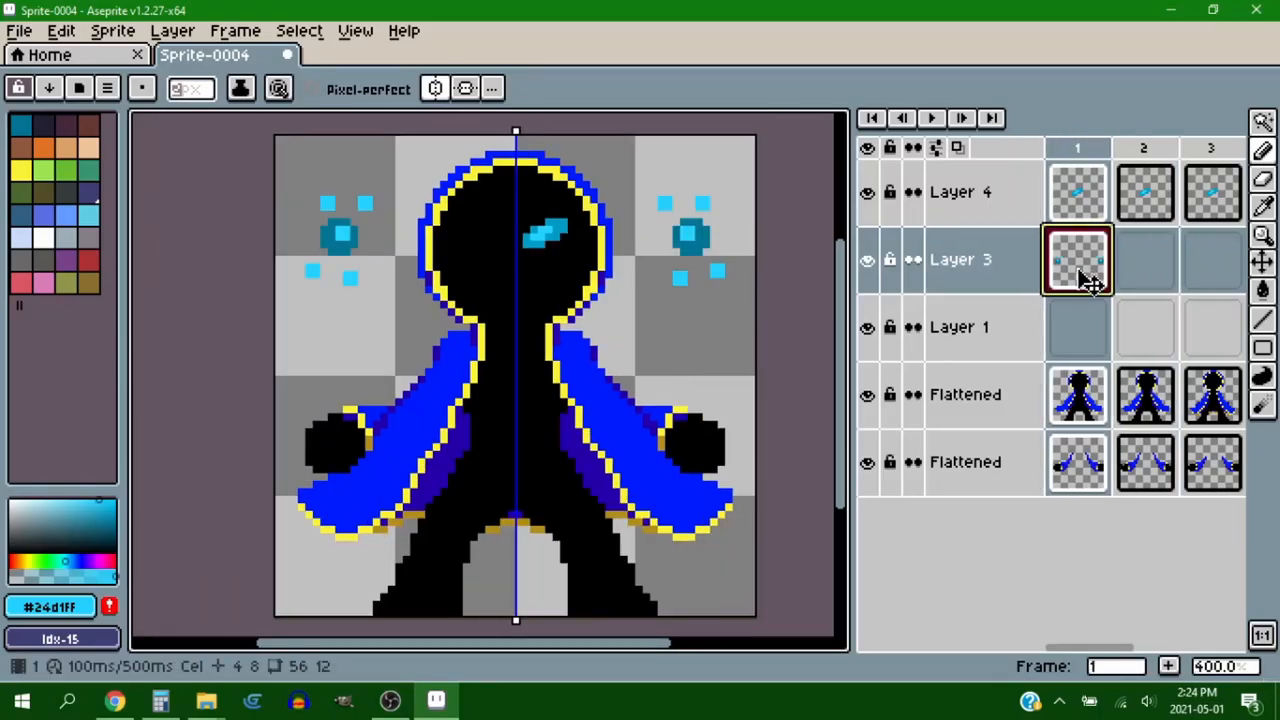
# - Extend the sparkle animation with new frames and lower a Layer 1 cel's opacity
pyautogui.click(1144, 259)
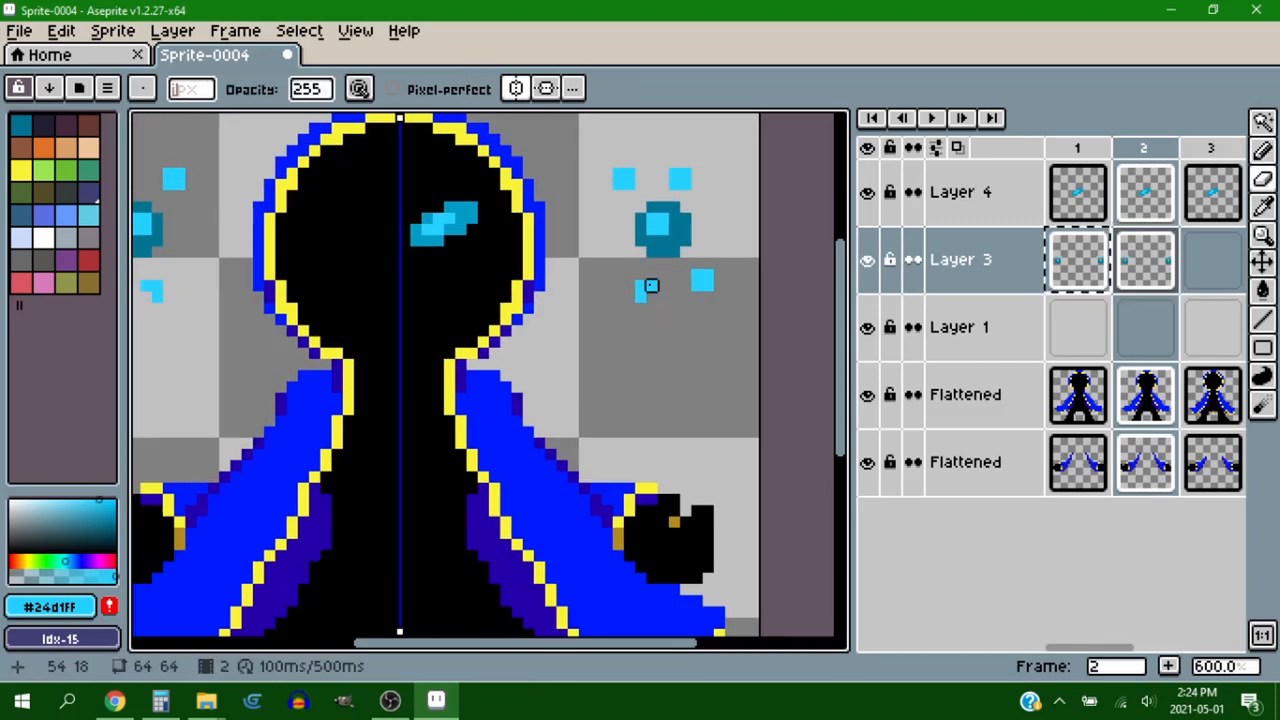
pyautogui.click(1145, 259)
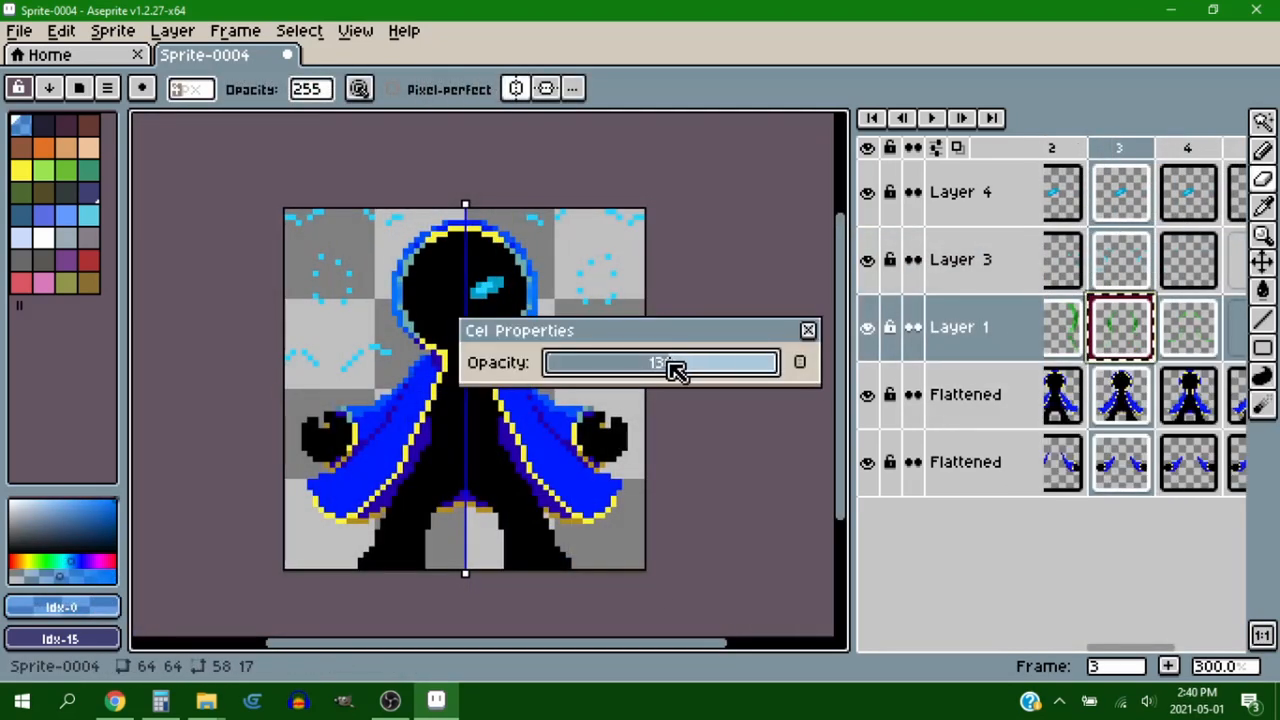
pyautogui.moveTo(675, 362); pyautogui.dragTo(640, 380)
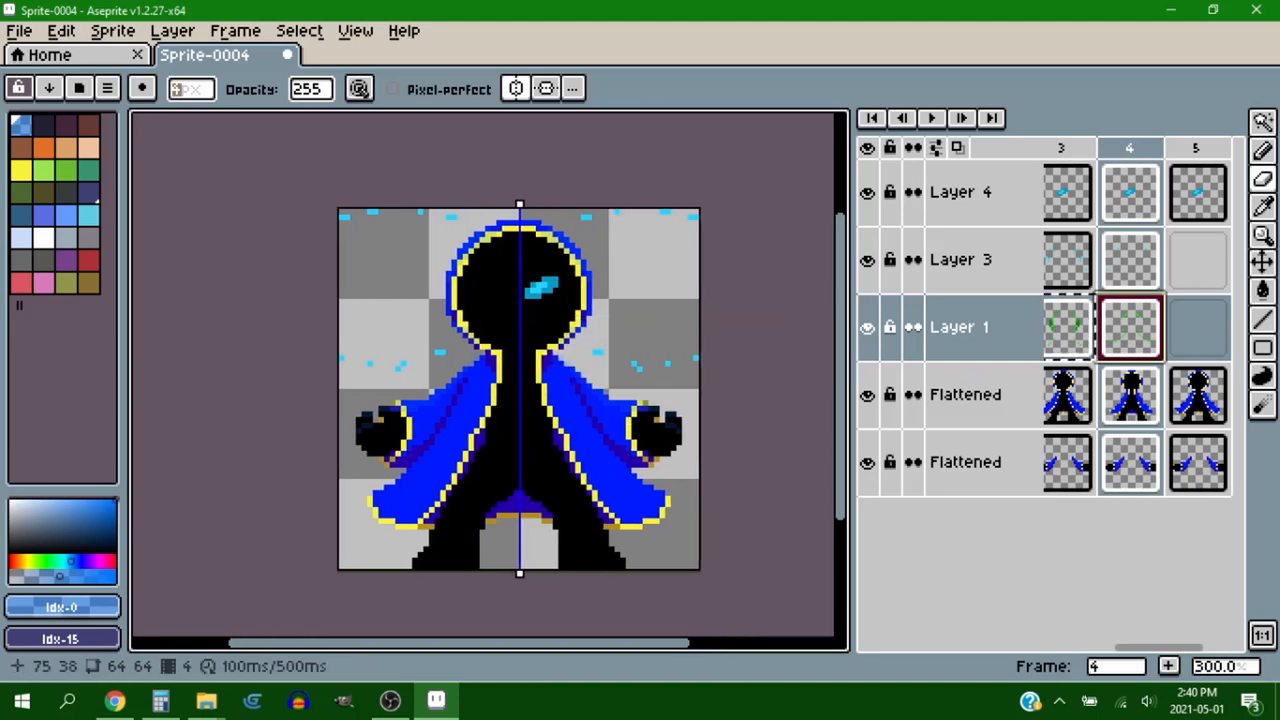
pyautogui.click(867, 327)
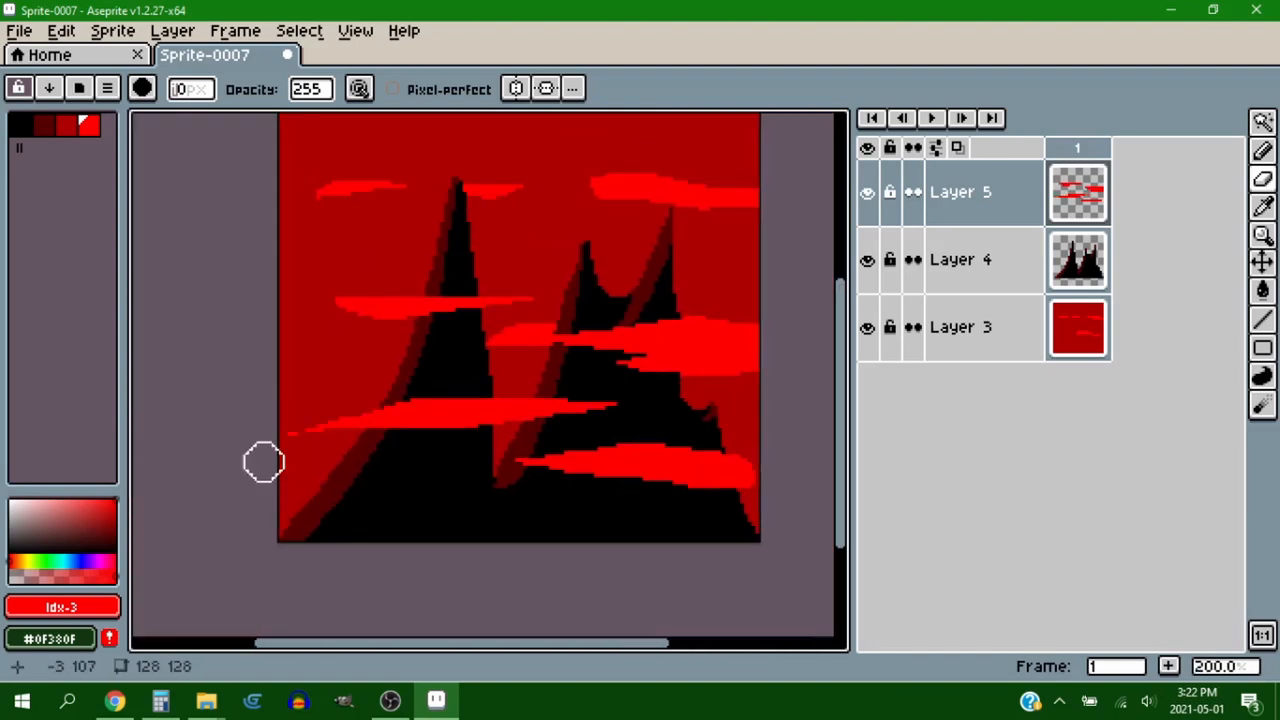
# - Paint extra cloud streaks across the red mountains alongside the crescent moon
pyautogui.moveTo(265, 461); pyautogui.dragTo(640, 435)
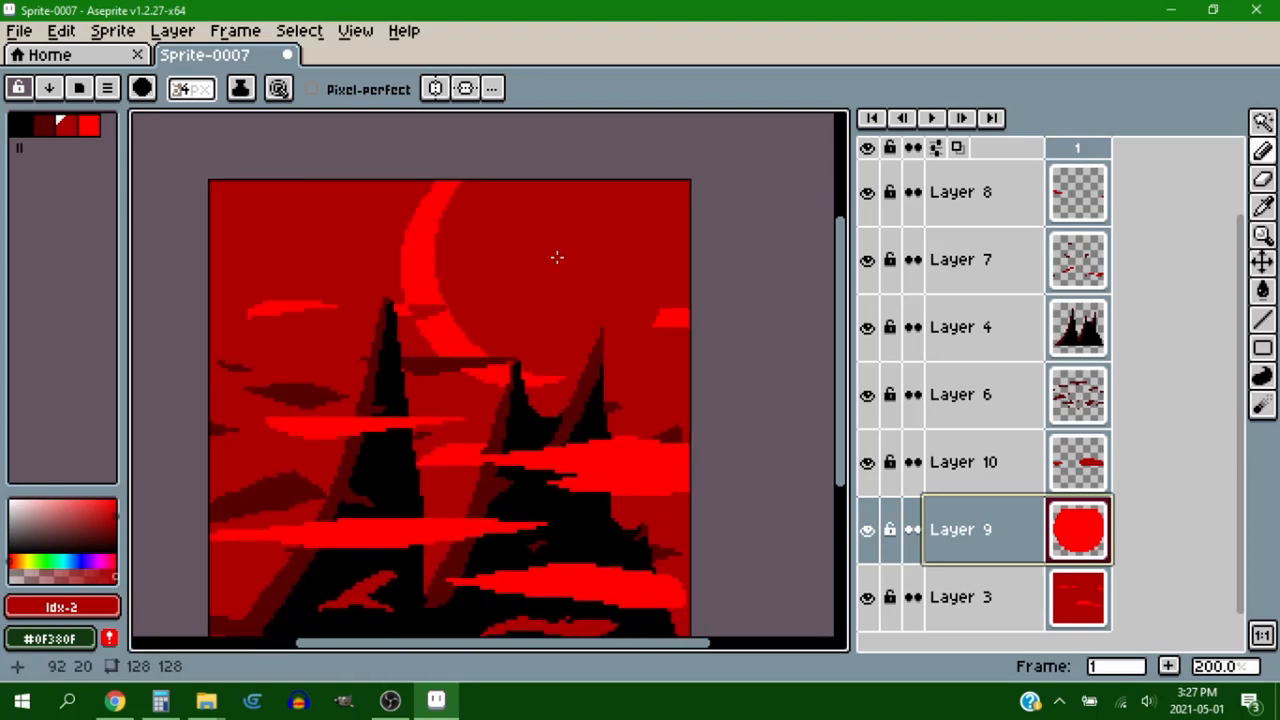
pyautogui.moveTo(405, 185); pyautogui.dragTo(620, 390)
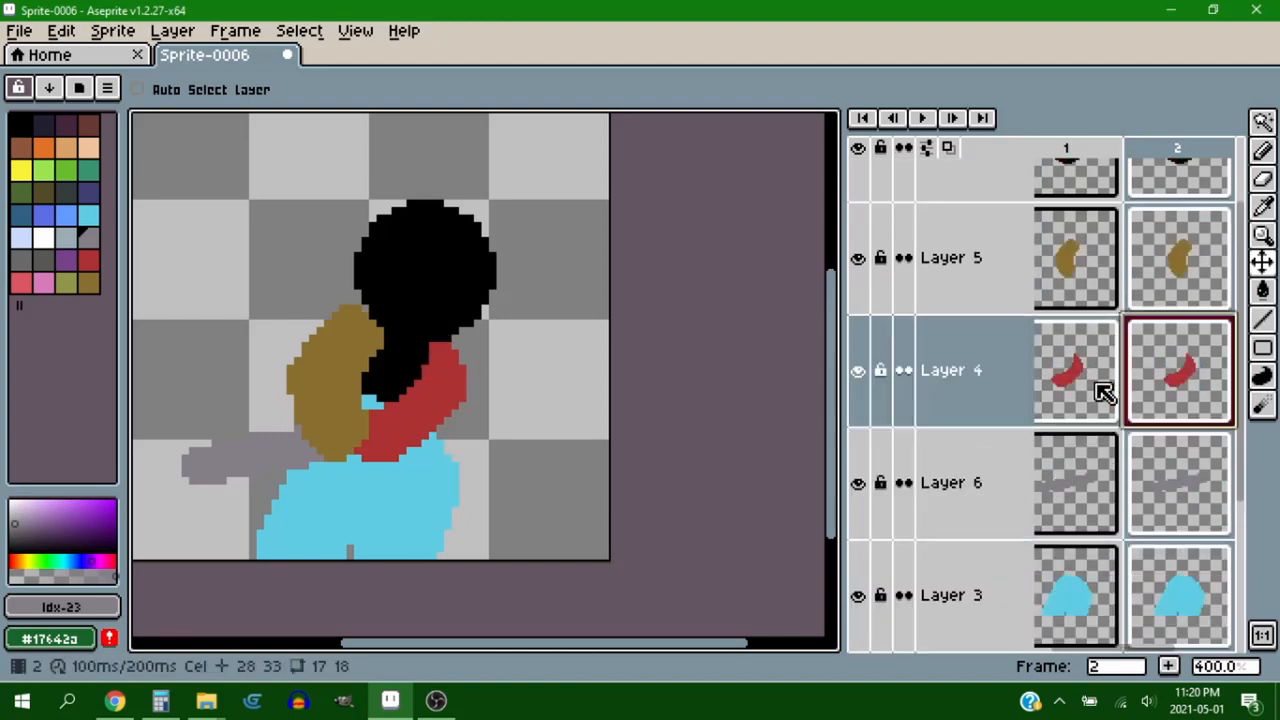
# - Select the red scarf and grey sword cels and nudge them right
pyautogui.click(1177, 257)
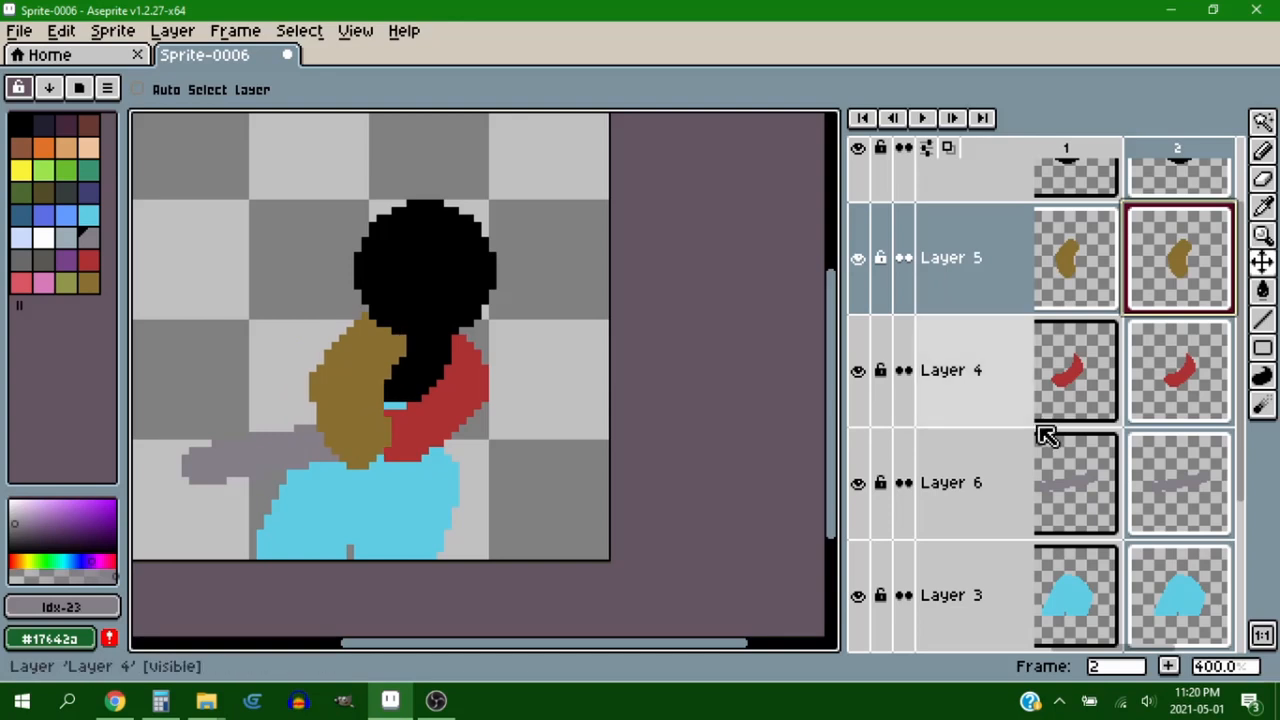
pyautogui.click(1177, 482)
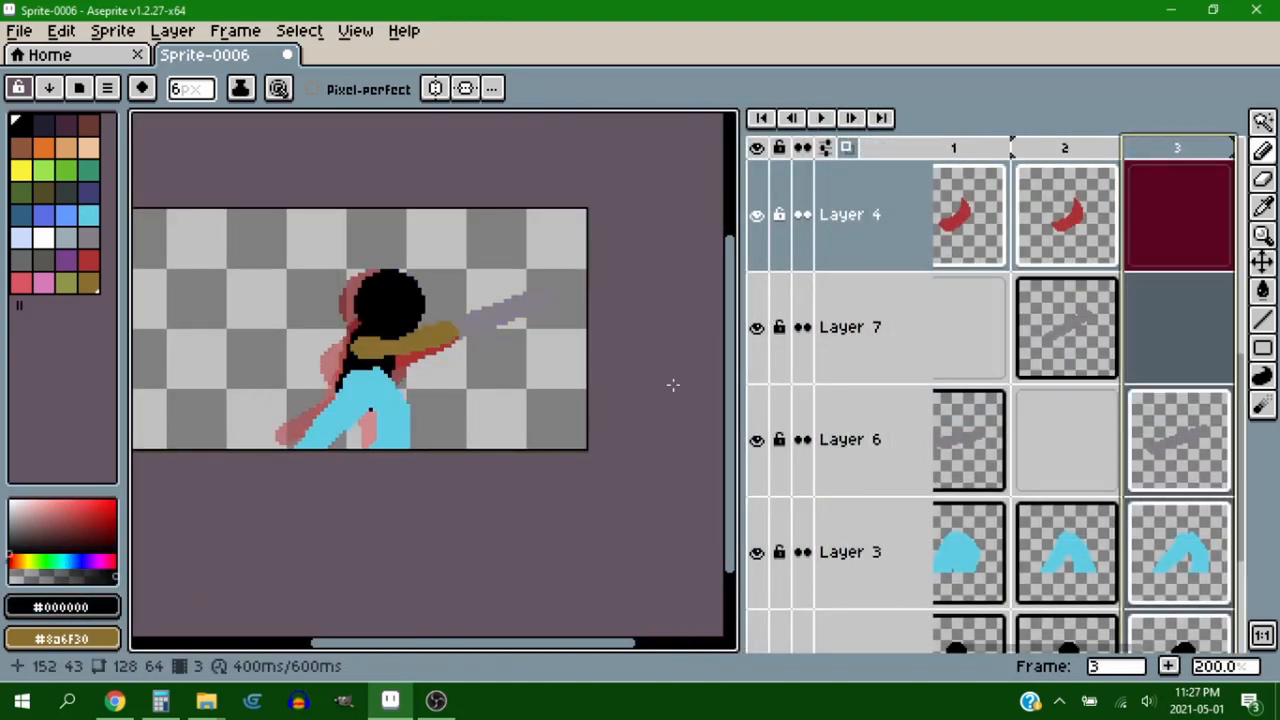
# - Add frame 3 with onion skin on, redrawing the arm thrust forward and sword raised
pyautogui.click(1065, 327)
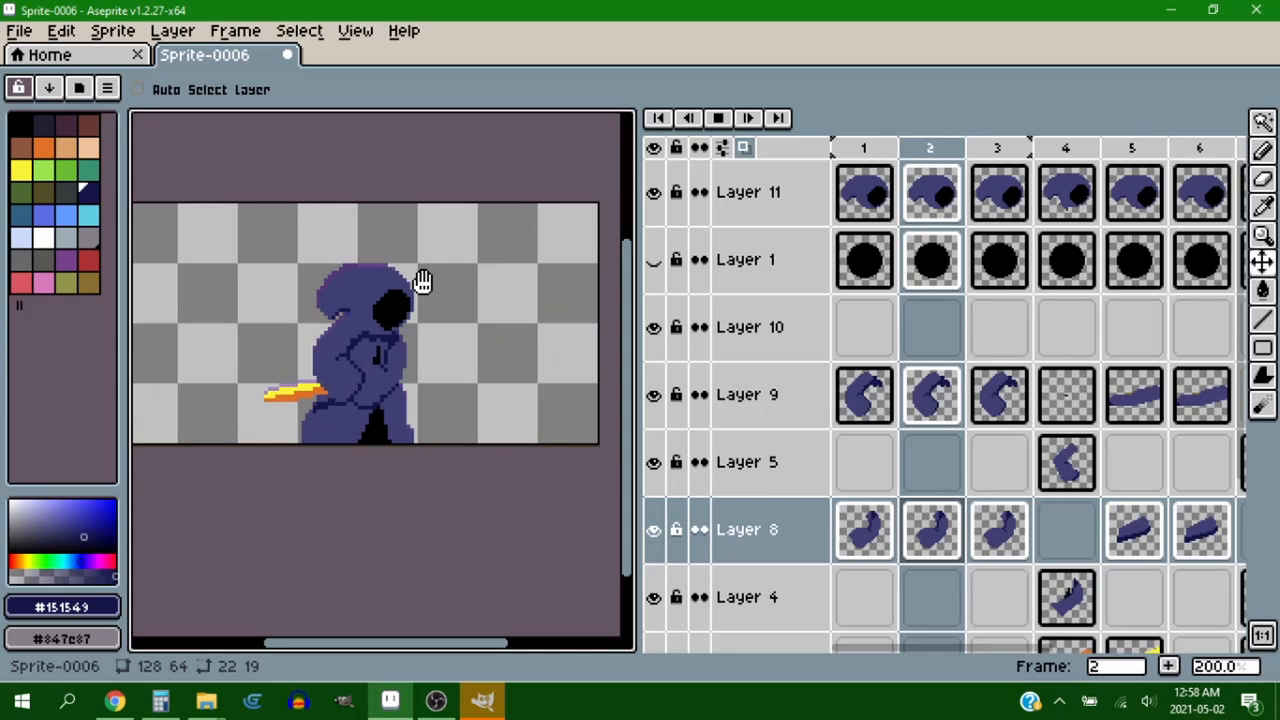
# - Collapse the timeline and zoom the canvas to 300% so the mage fills the window
pyautogui.click(997, 148)
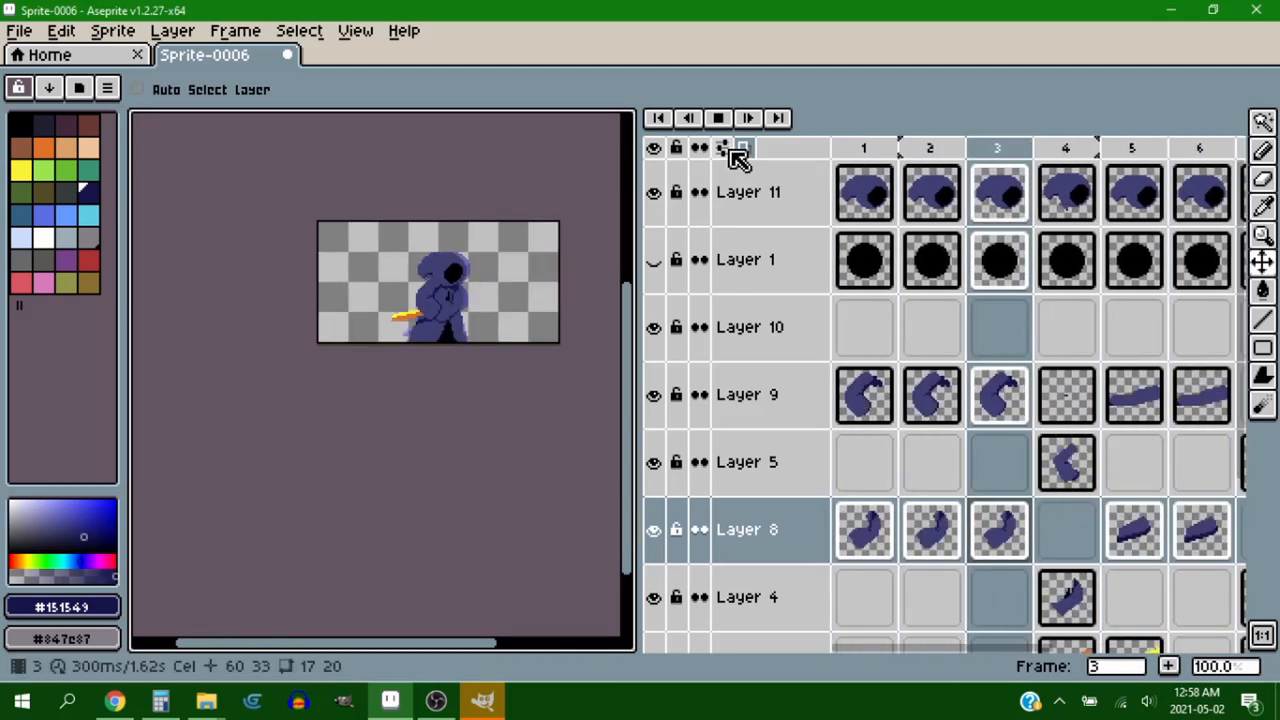
pyautogui.click(723, 147)
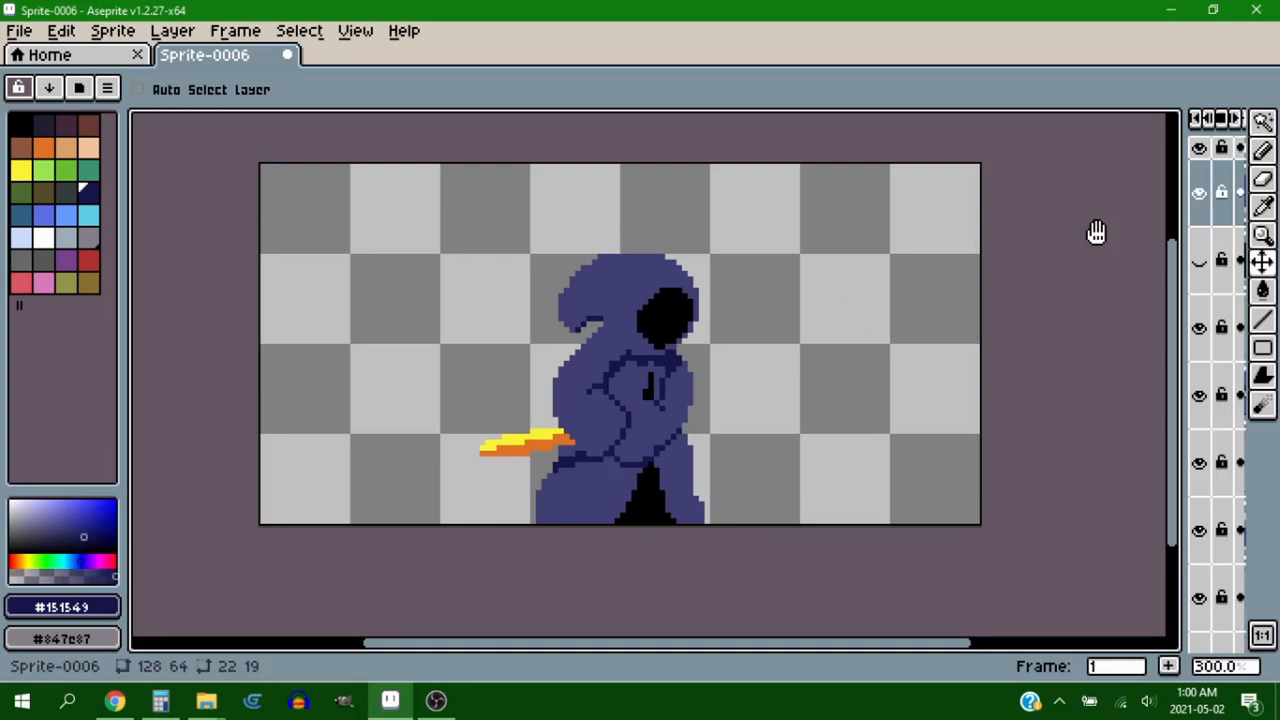
pyautogui.click(1168, 666)
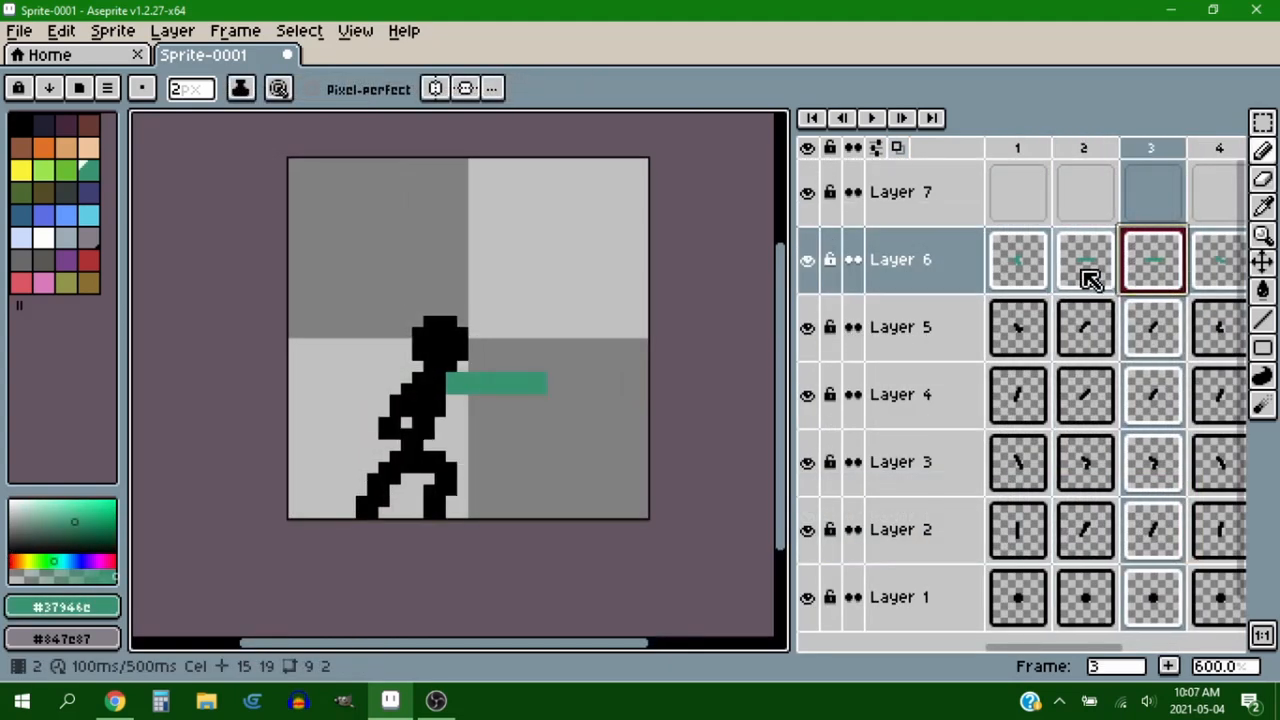
# - Switch between the sword's second and first frames, then stop the animation preview
pyautogui.click(1085, 259)
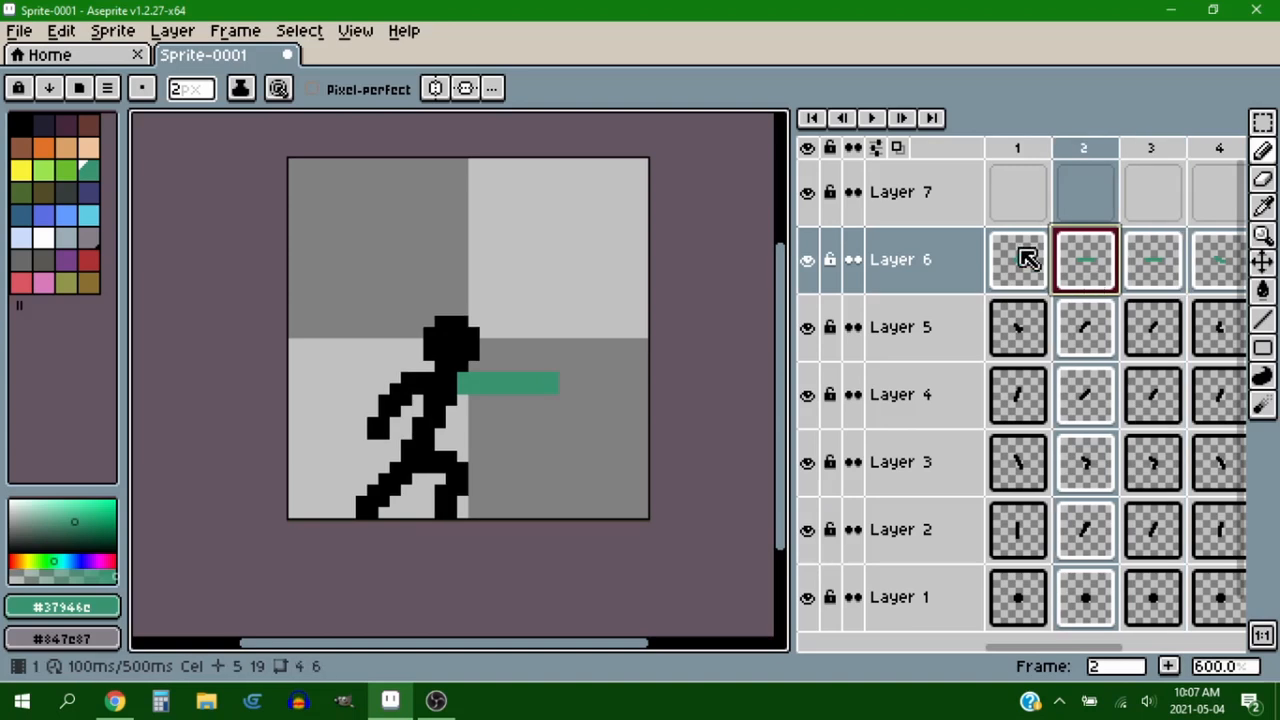
pyautogui.click(871, 118)
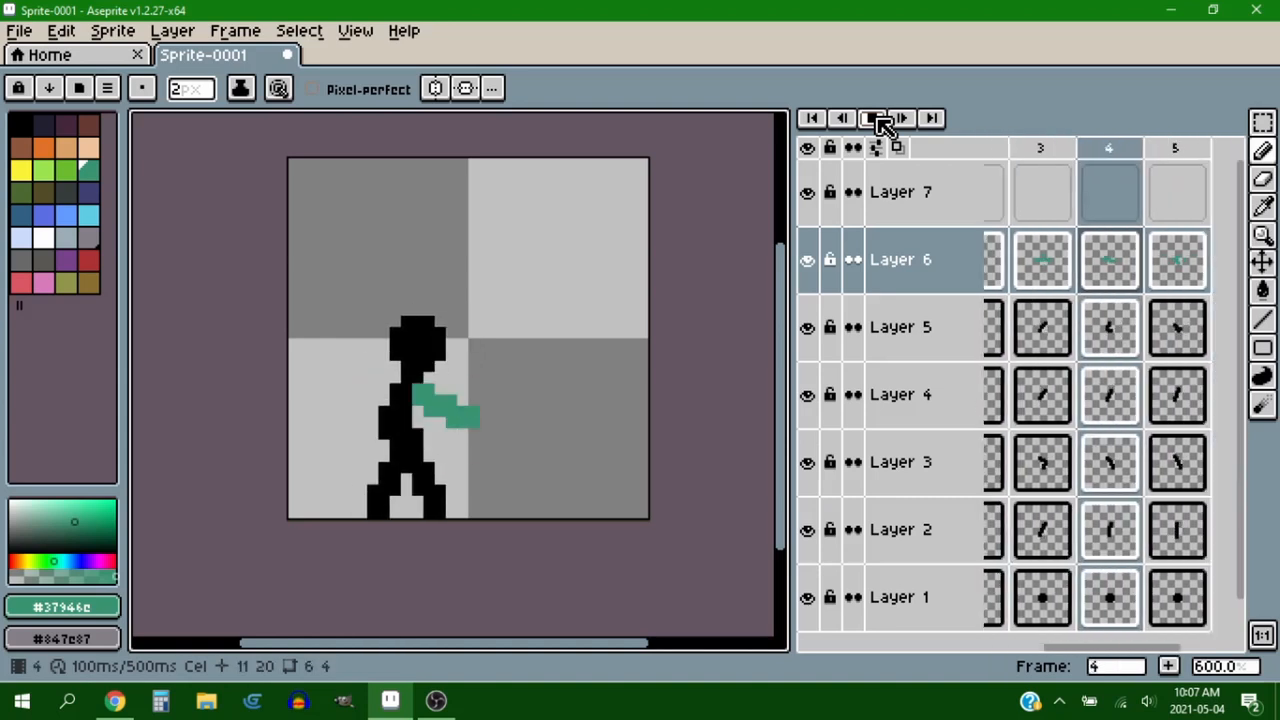
pyautogui.click(900, 118)
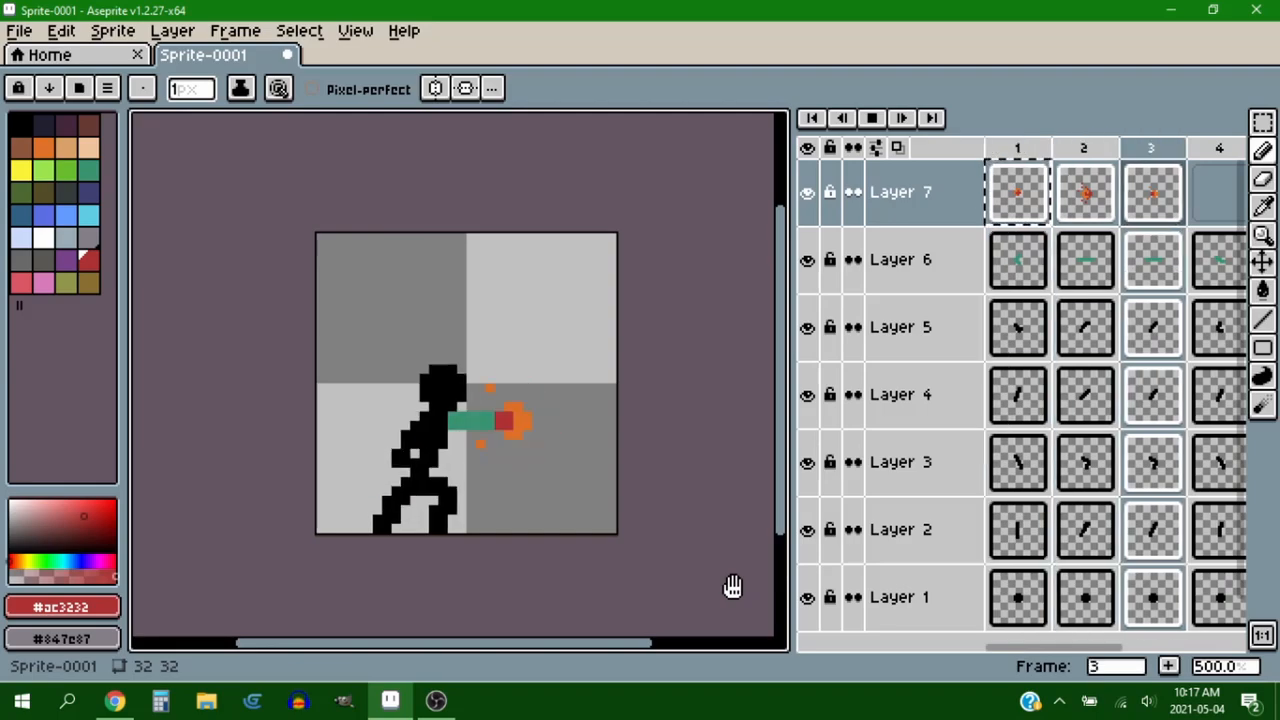
pyautogui.click(901, 118)
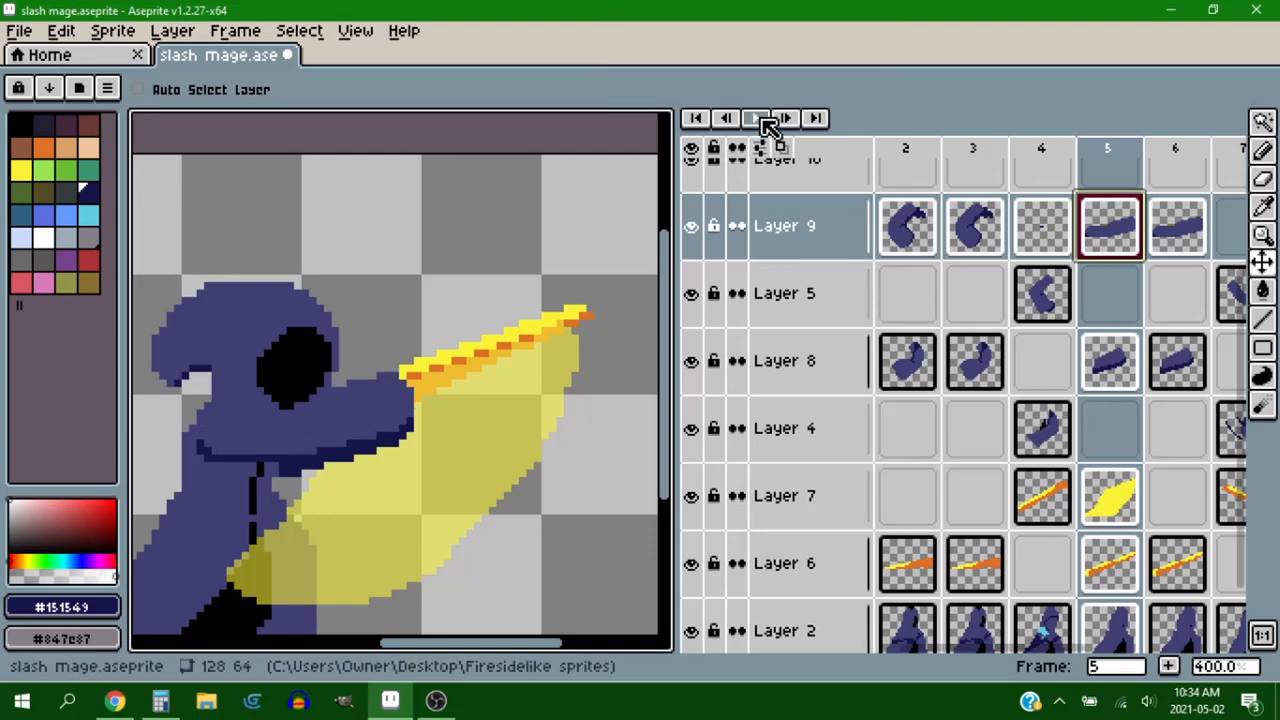
# - Go to frame 4 and move the selected hood tip on Layer 11
pyautogui.click(756, 118)
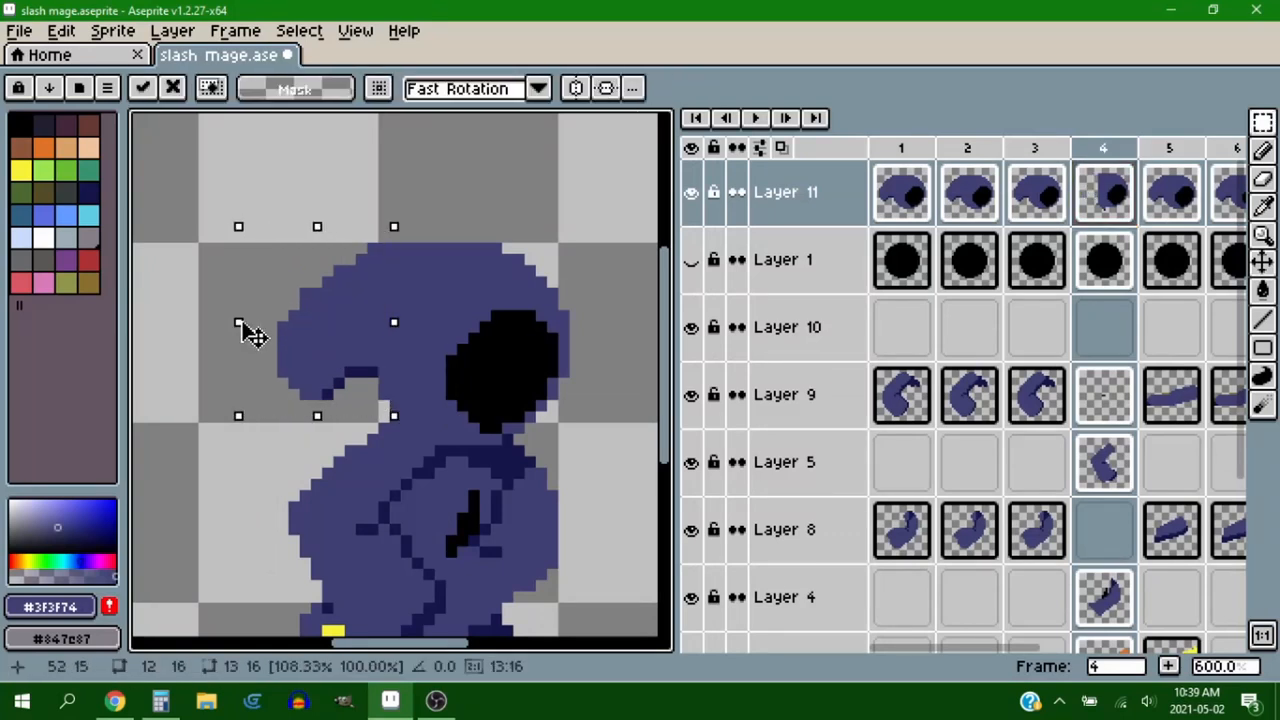
pyautogui.click(1169, 192)
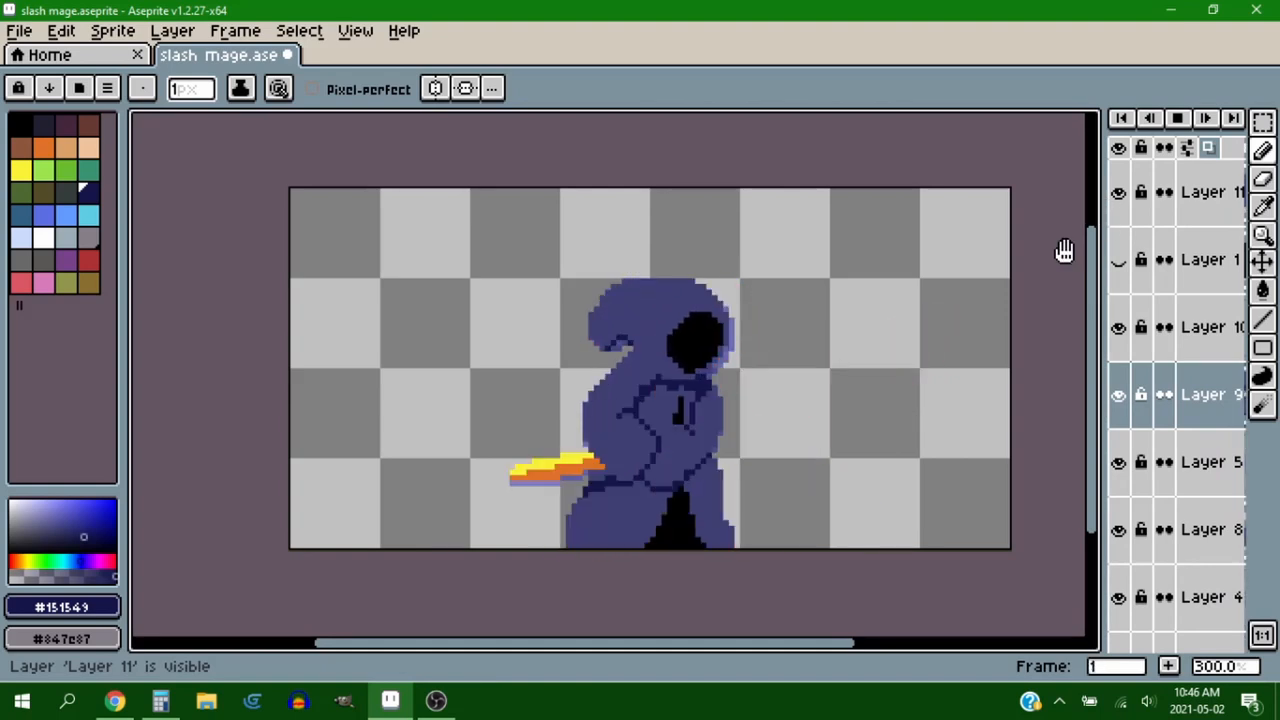
# - Play the slash animation, stop it, and replay it to watch the loop
pyautogui.click(1206, 118)
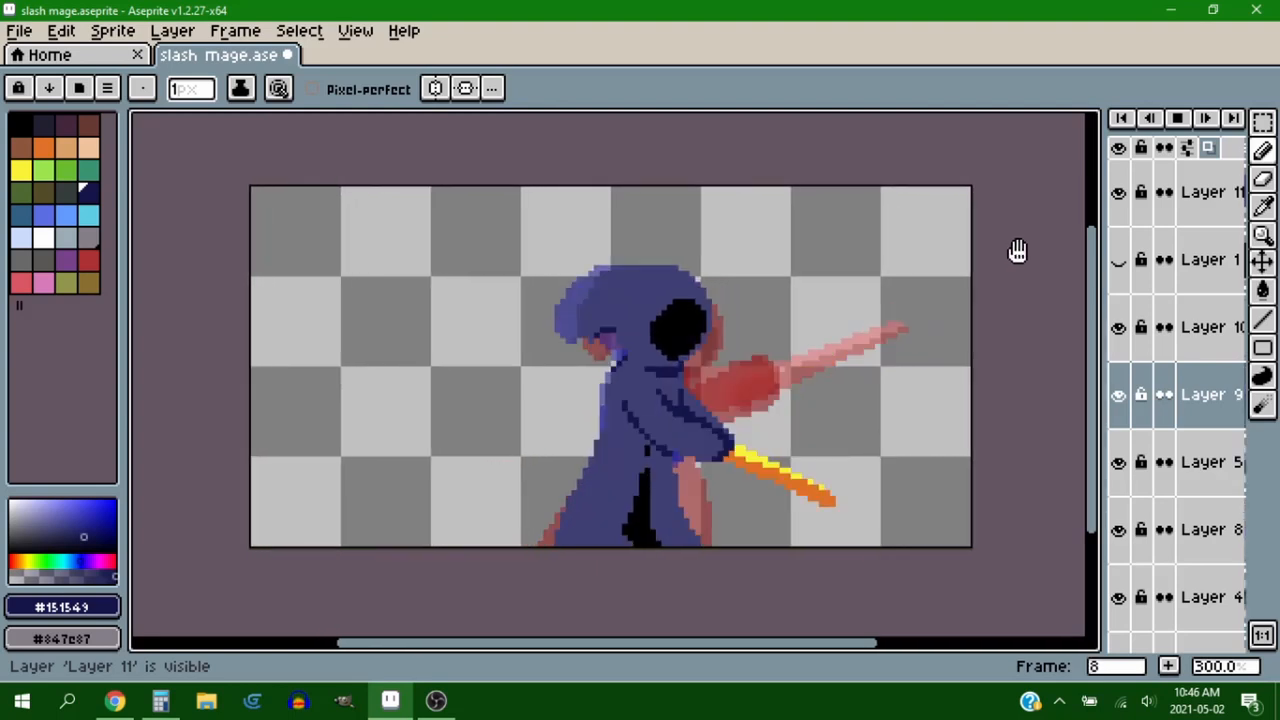
pyautogui.click(1121, 119)
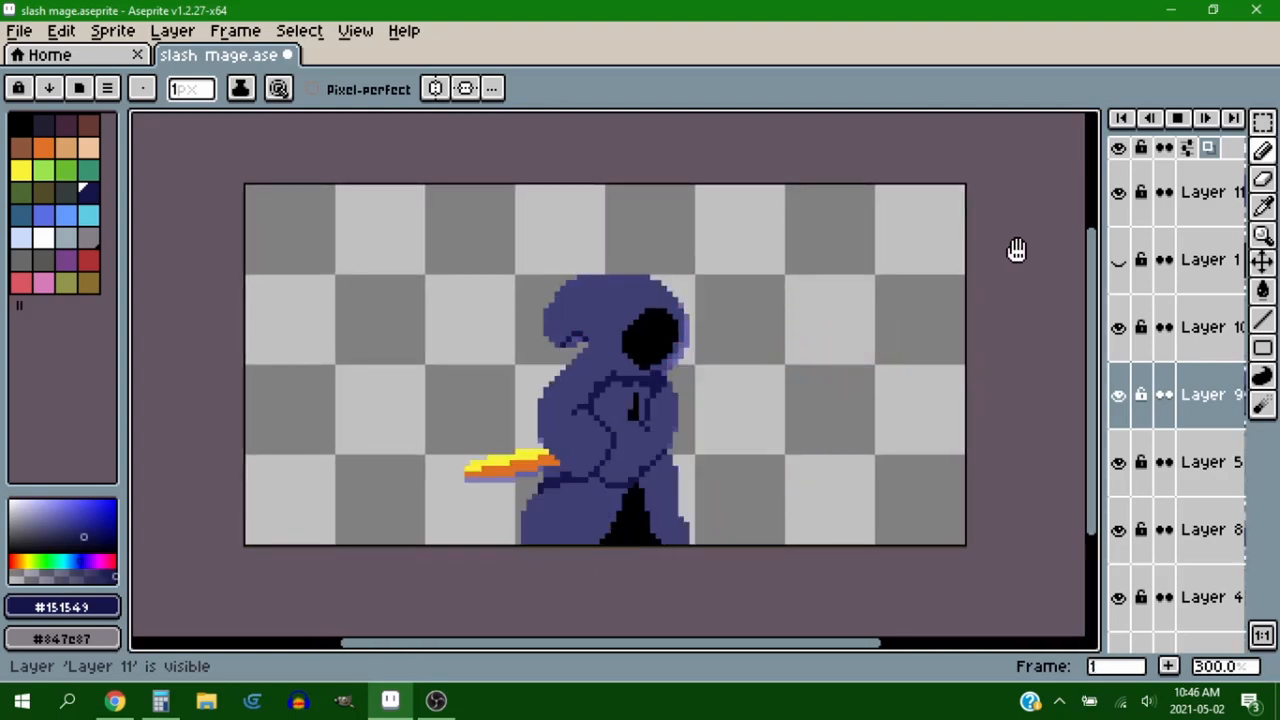
pyautogui.click(1205, 118)
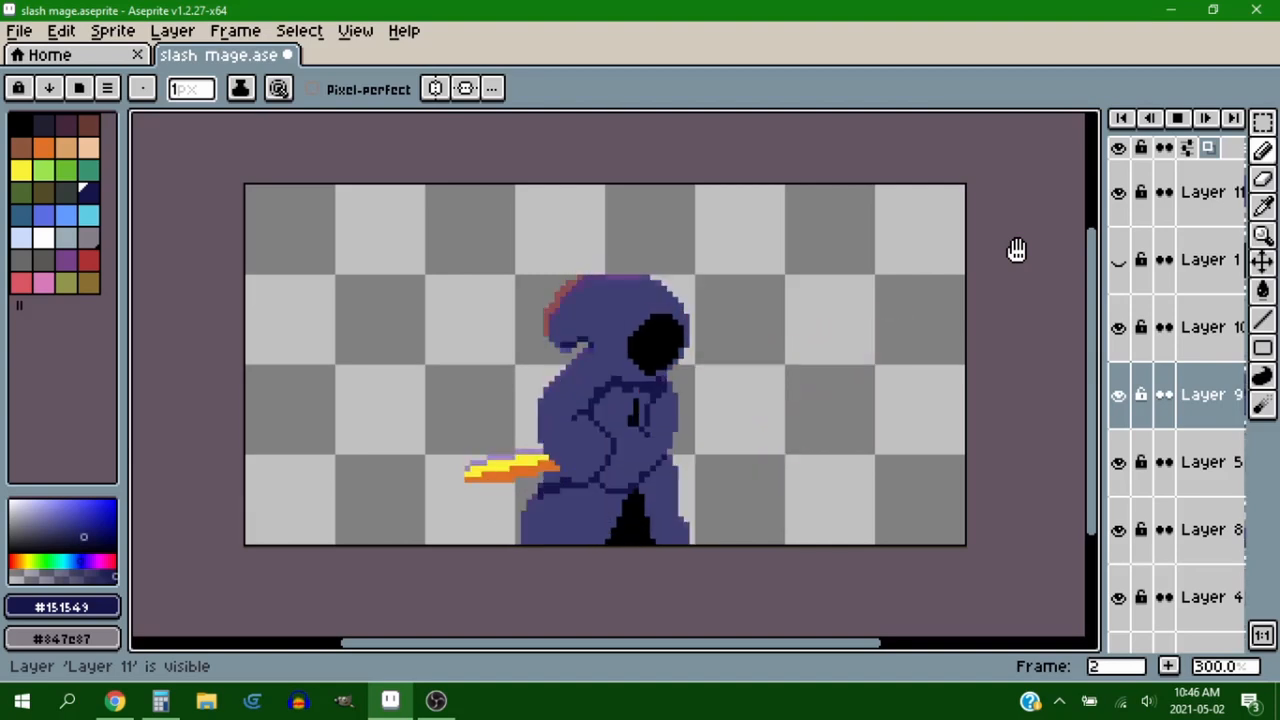
pyautogui.click(1205, 118)
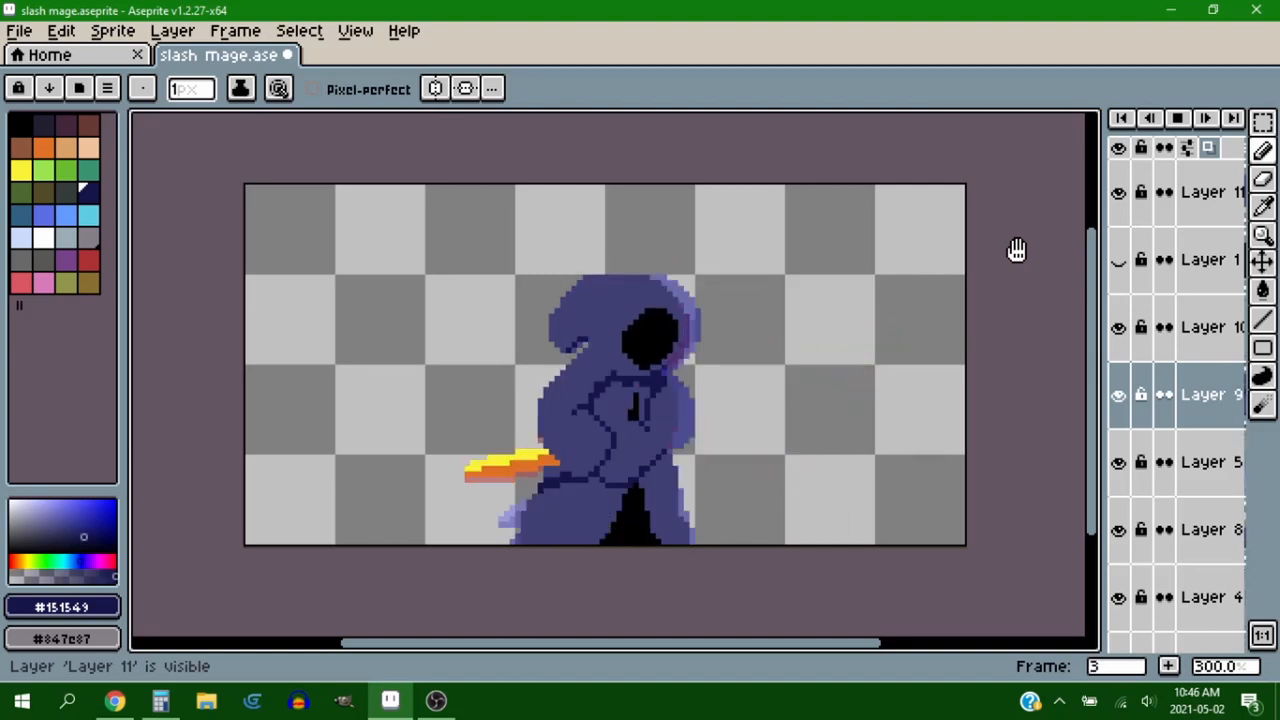